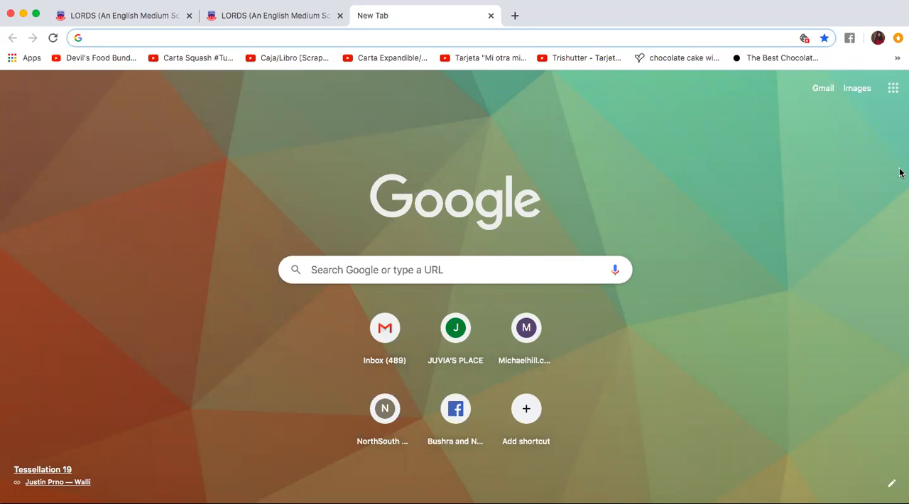
type("www.netflix.com")
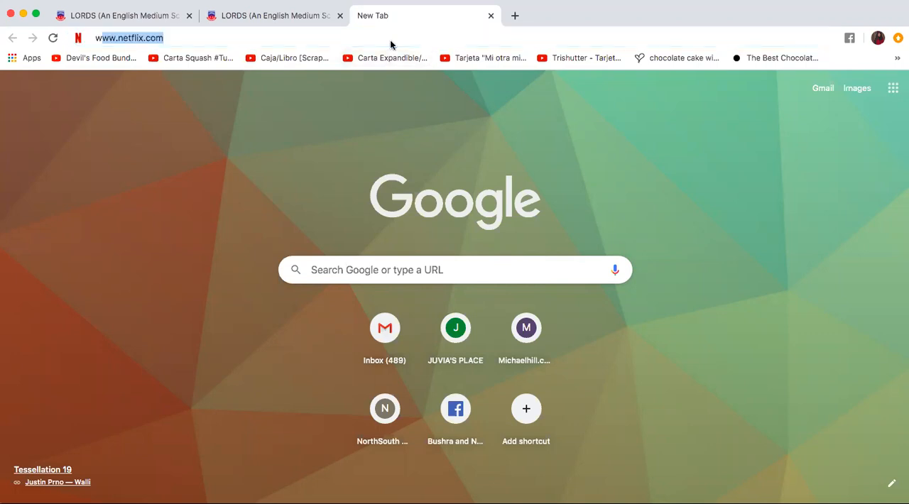
type("www.educlerk.com/lords")
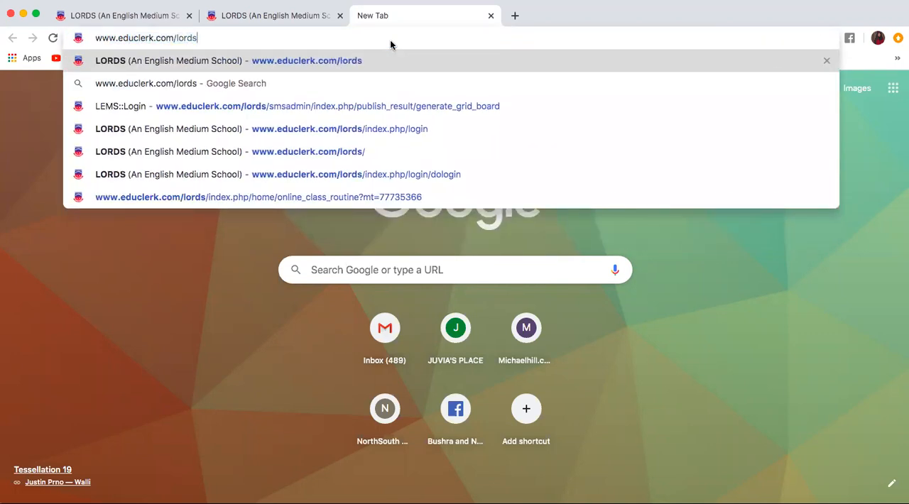
left_click(340, 129)
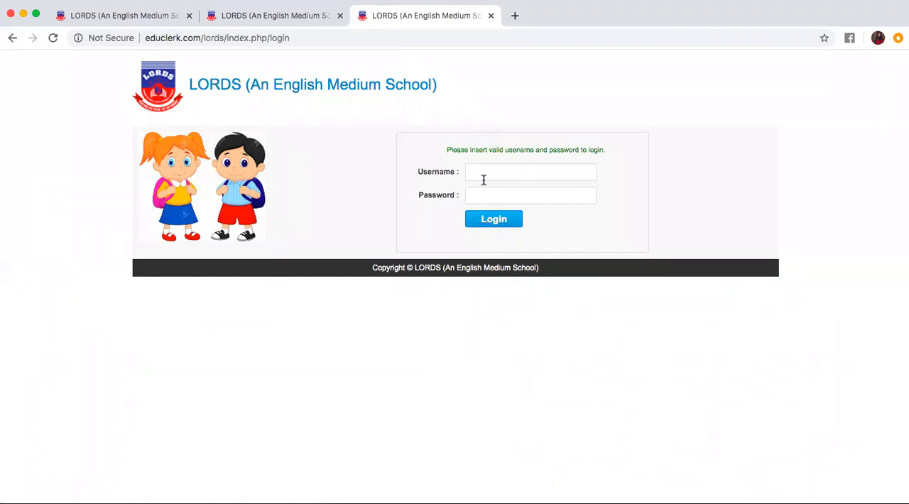
left_click(529, 172)
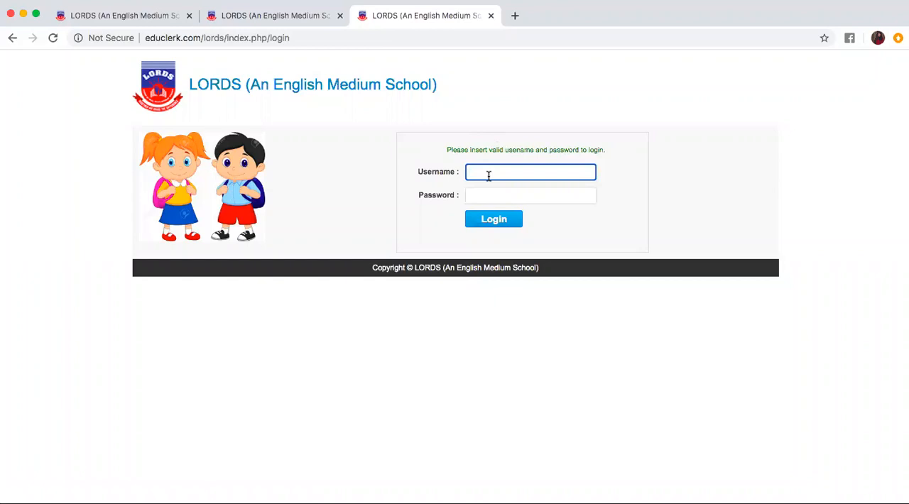
left_click(530, 195)
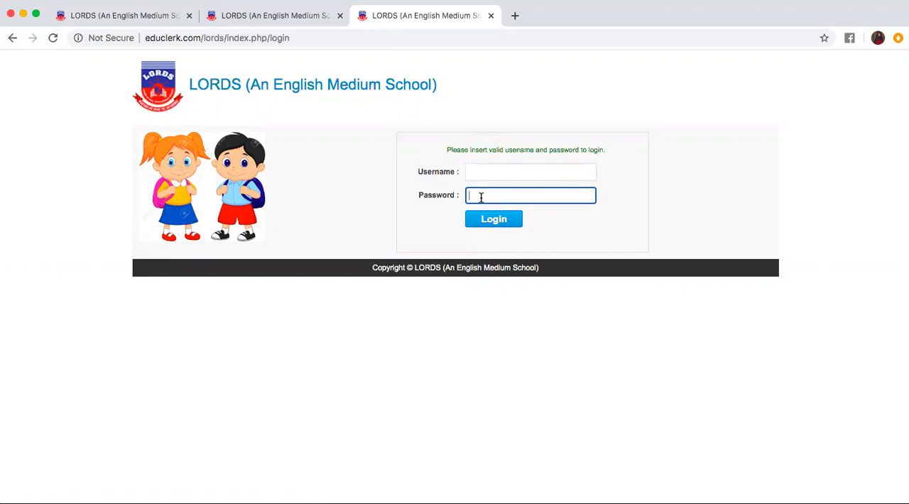
left_click(530, 172)
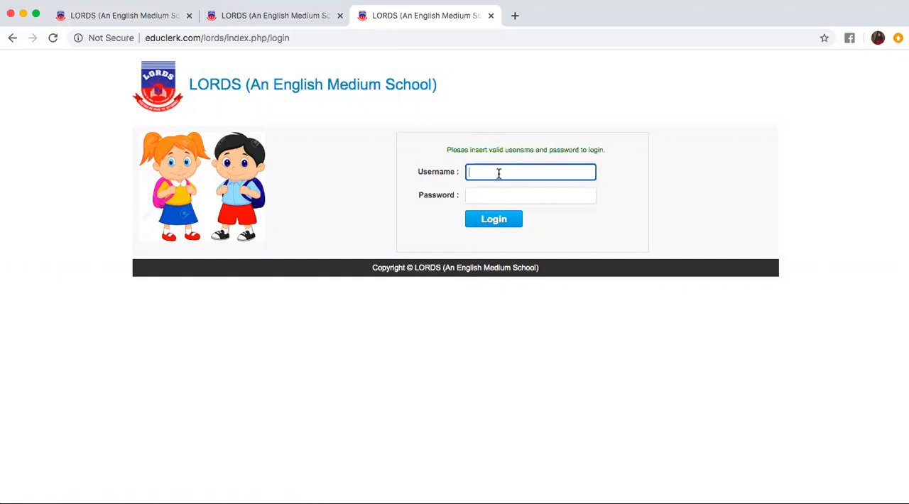
type("16")
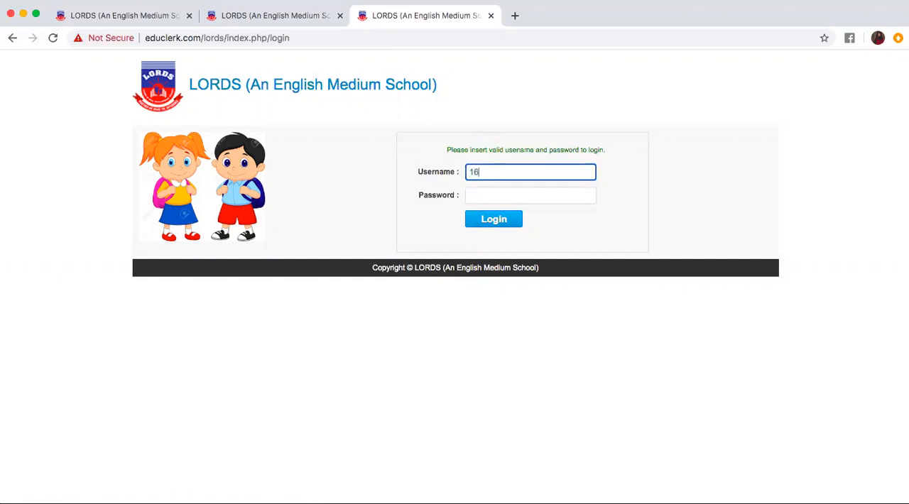
type("015")
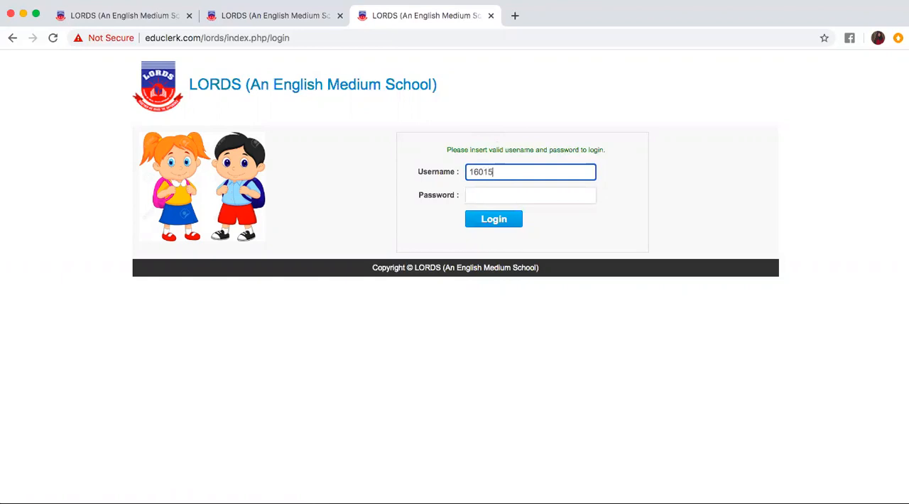
Step: Fill in the password and log in to the student home page
left_click(530, 195)
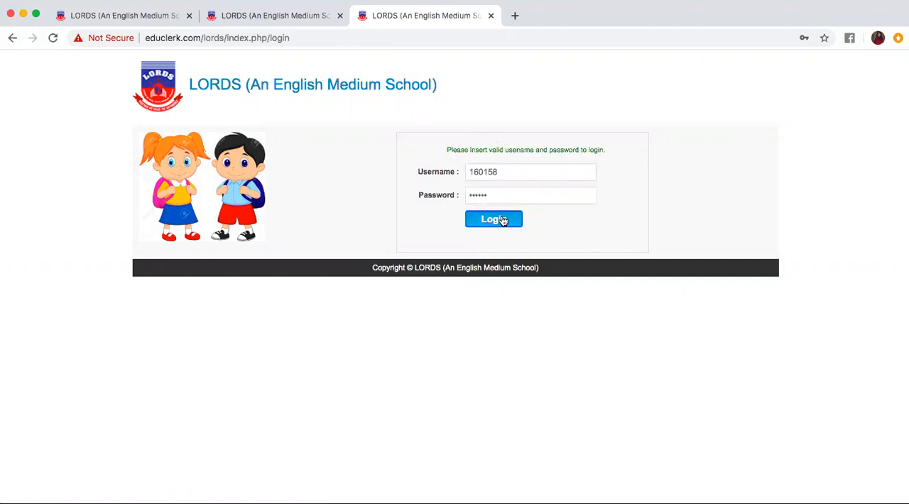
left_click(493, 218)
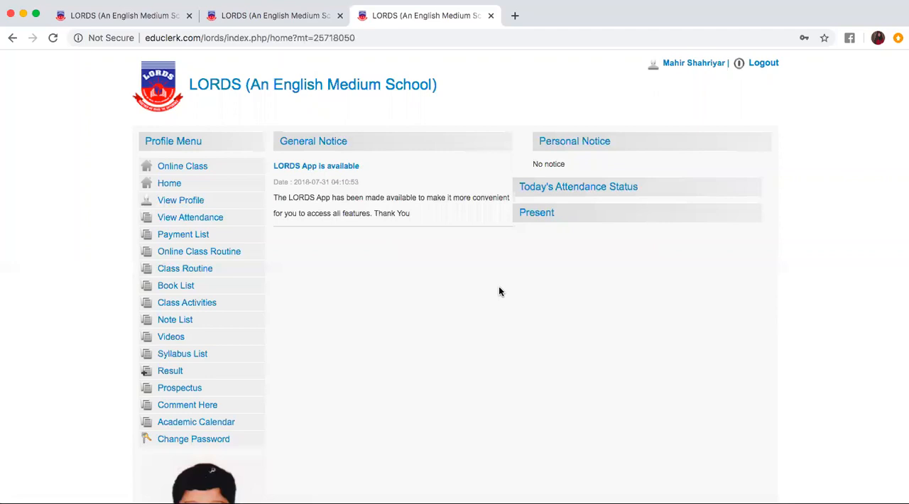
mouse_move(190, 217)
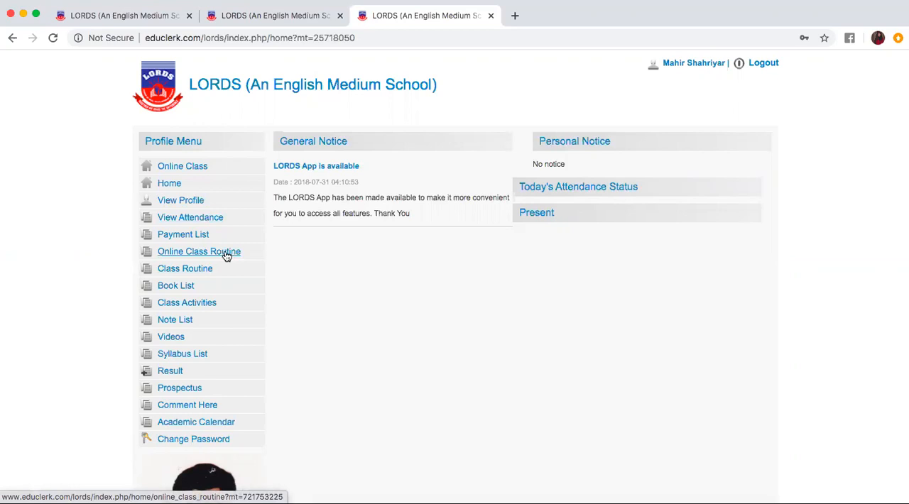
Step: Open Online Class Routine and scroll through the Grade-6 Section A timetable
left_click(198, 251)
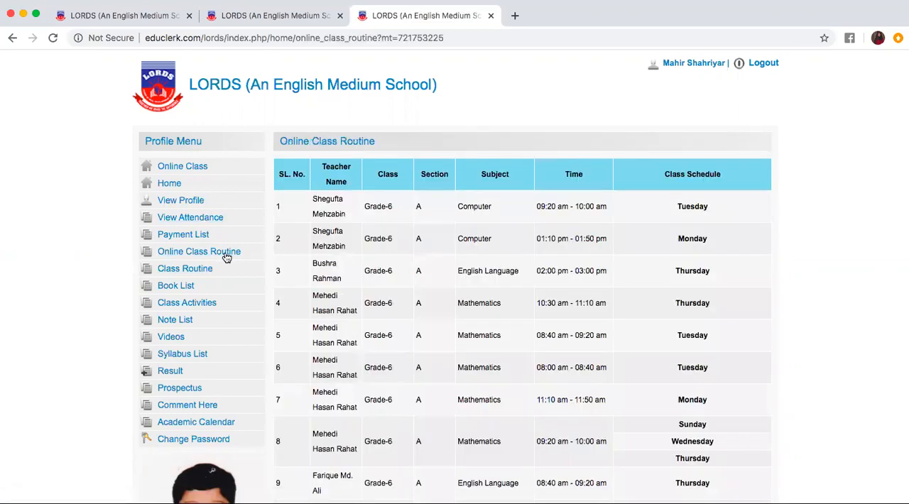
scroll("down", 3)
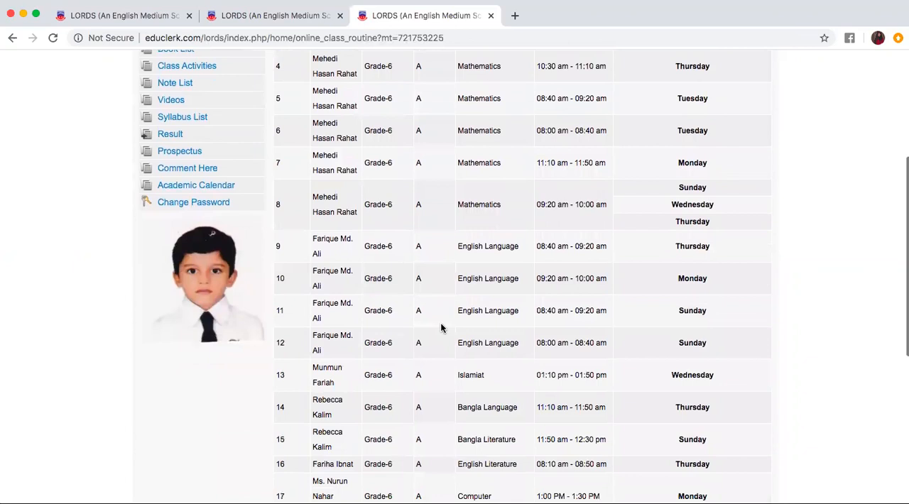
scroll("up", 3)
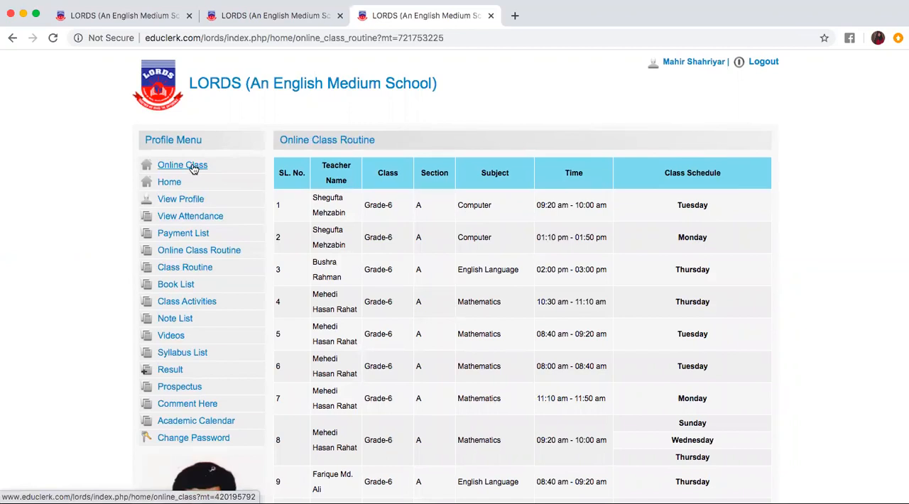
left_click(182, 165)
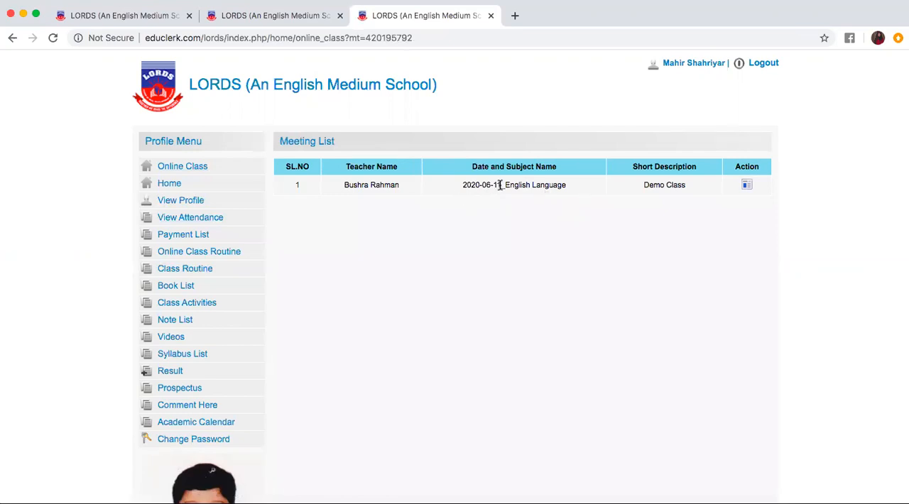
double_click(482, 184)
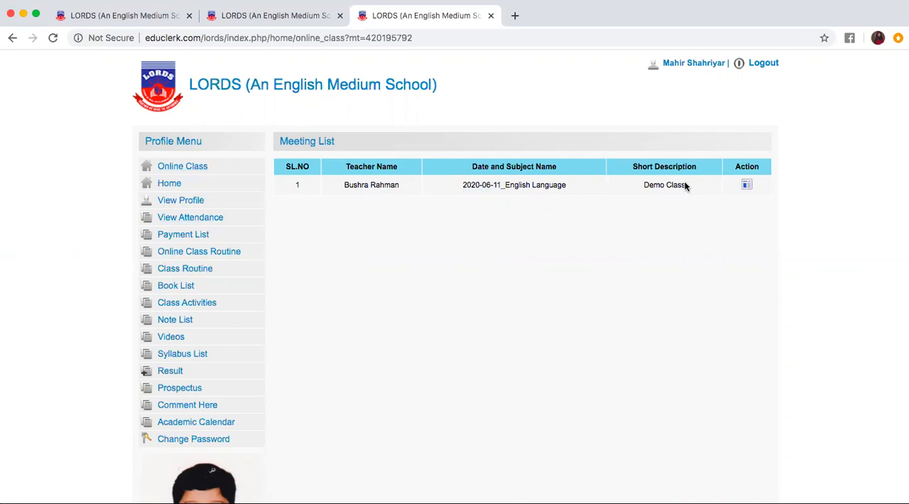
mouse_move(707, 183)
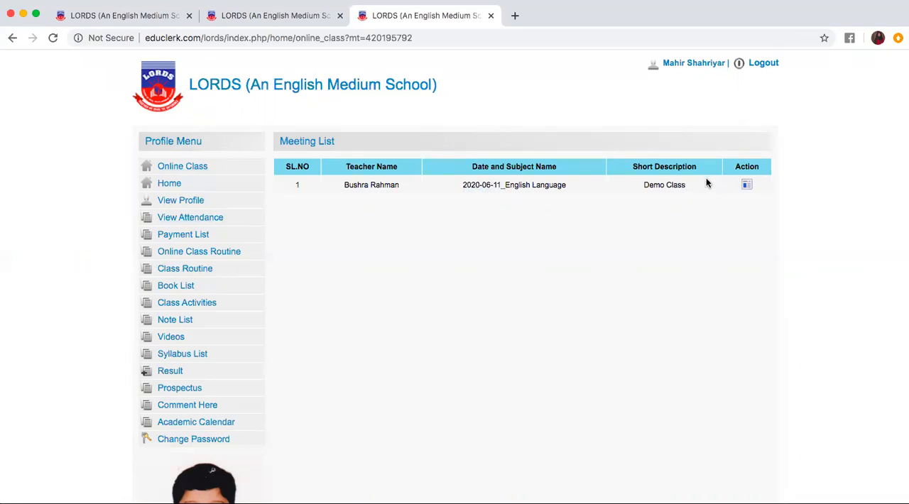
mouse_move(747, 185)
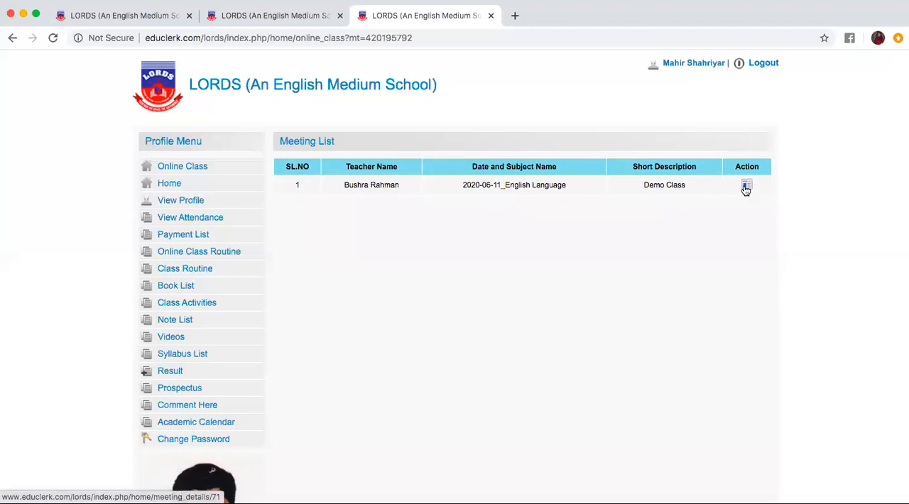
Step: Open the Demo Class details and join its online class in Zoom
left_click(745, 185)
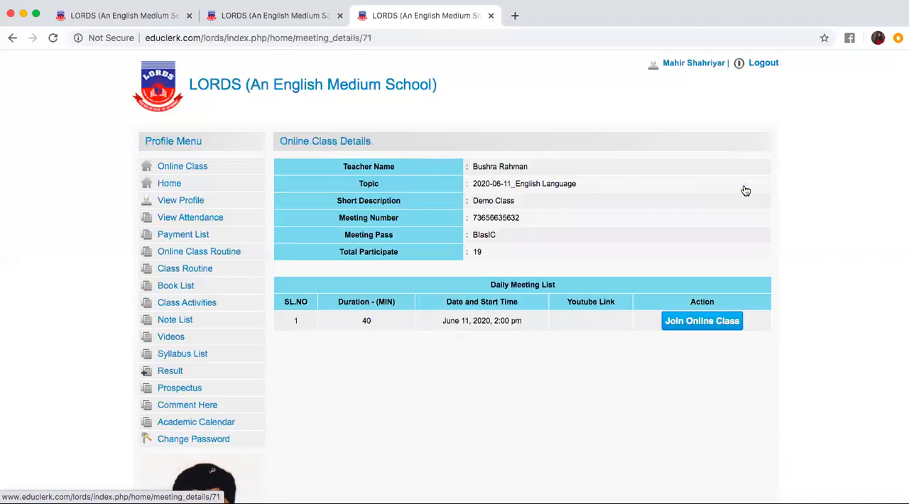
mouse_move(455, 228)
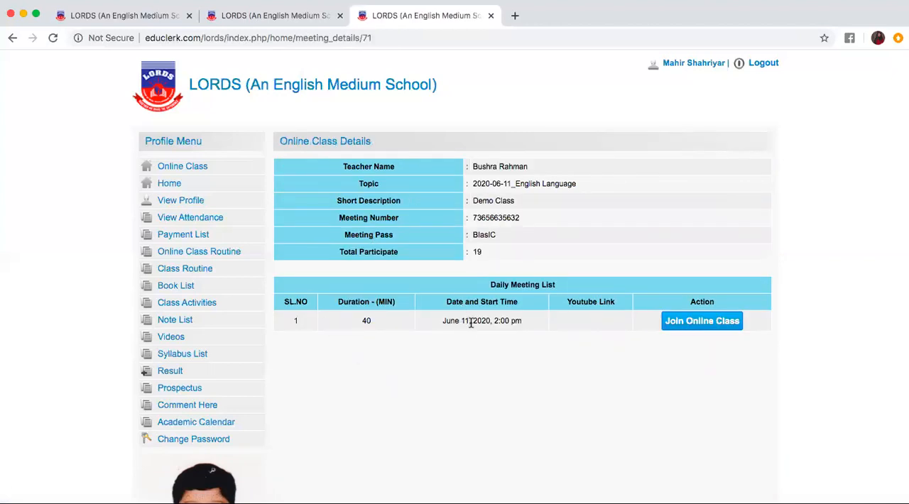
mouse_move(512, 328)
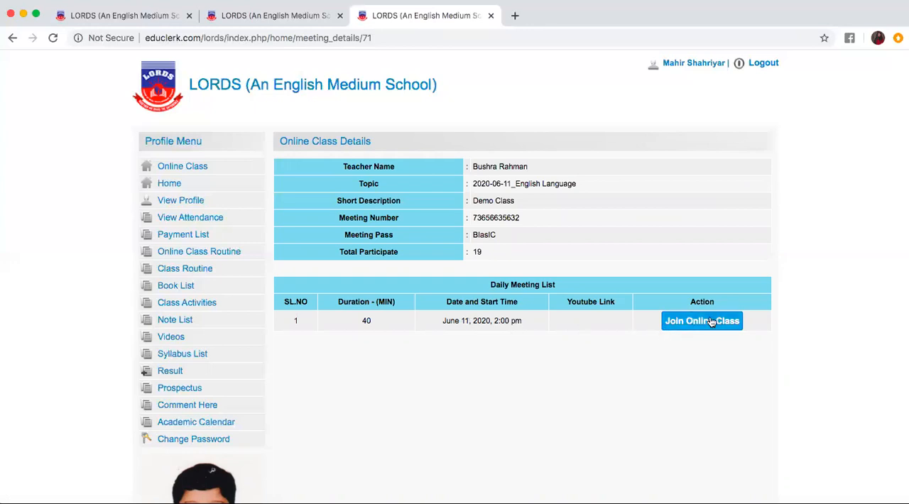
mouse_move(701, 320)
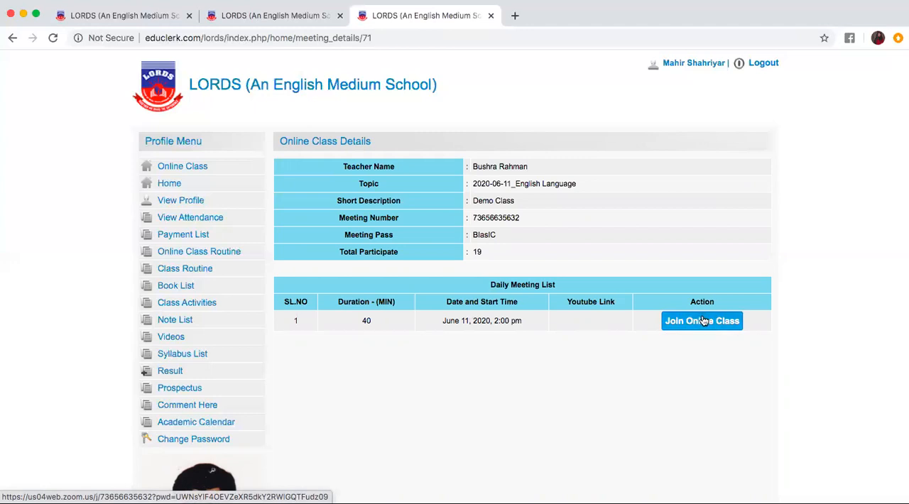
mouse_move(699, 332)
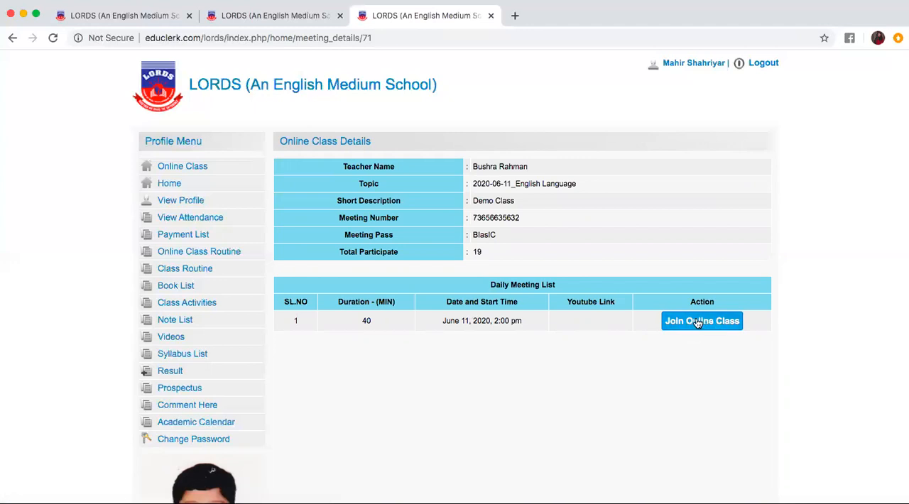
mouse_move(702, 321)
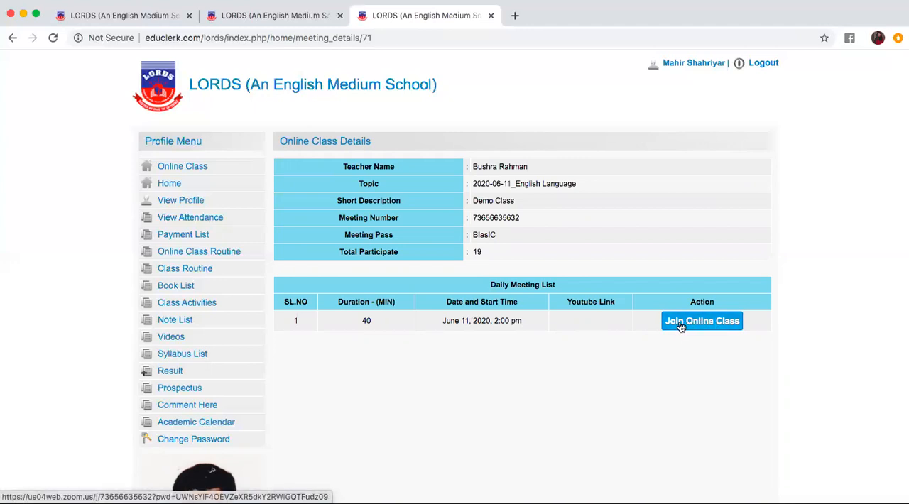
mouse_move(676, 335)
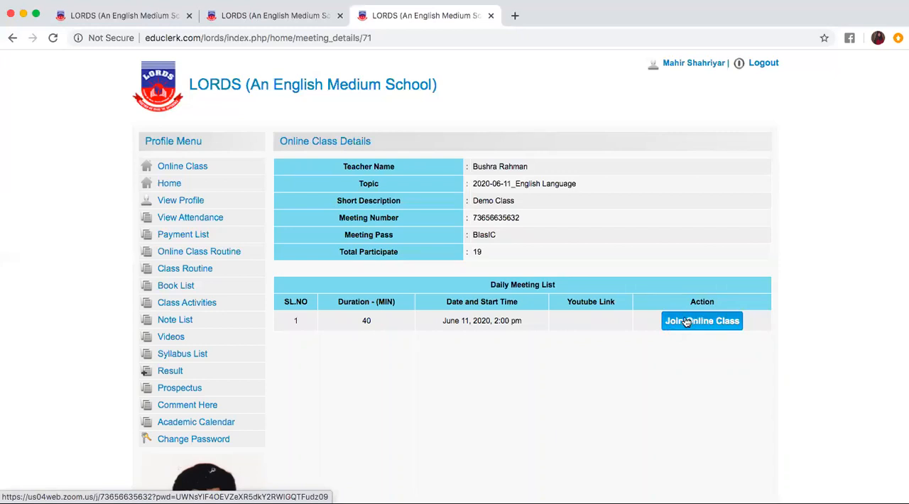
left_click(702, 320)
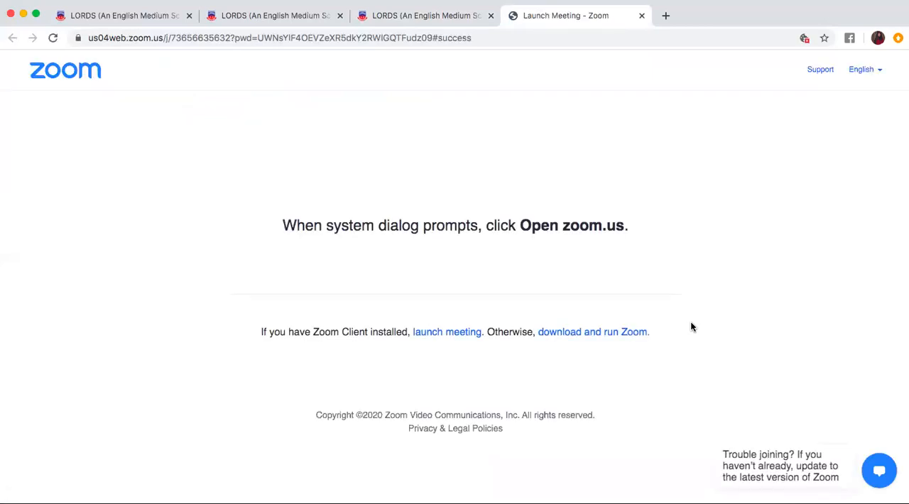
mouse_move(541, 137)
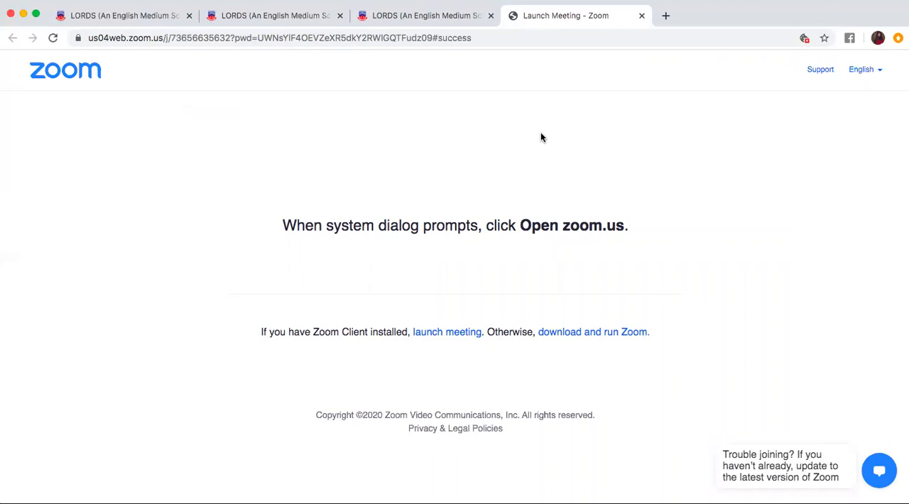
mouse_move(532, 125)
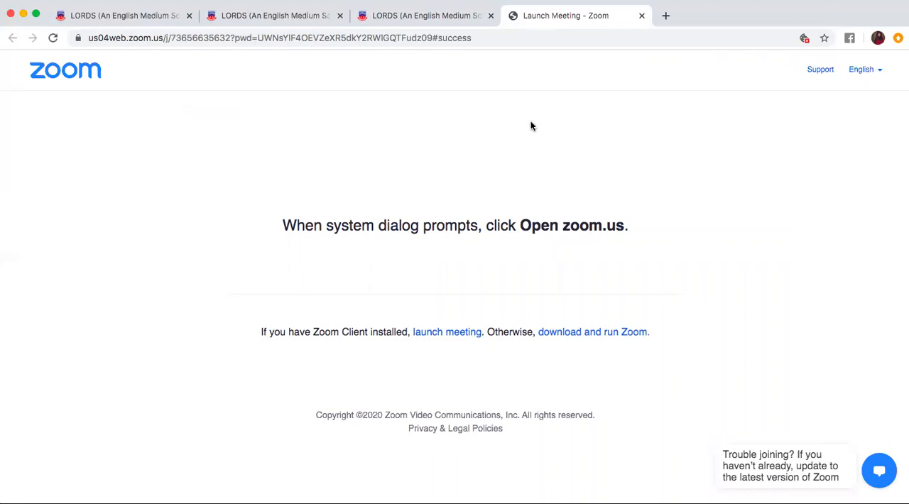
mouse_move(556, 132)
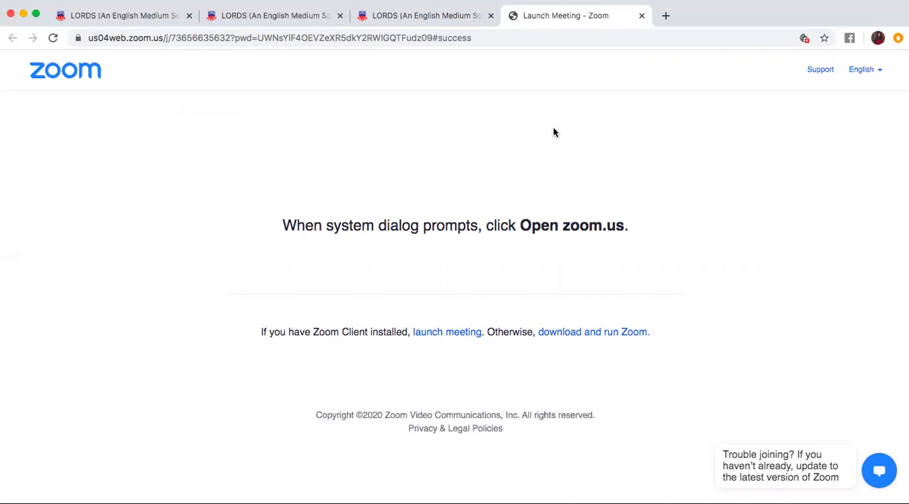
mouse_move(274, 15)
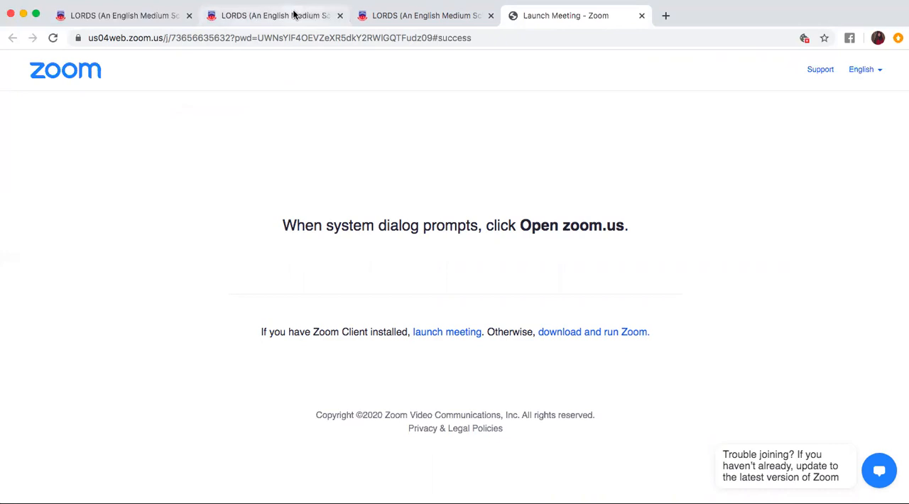
Step: Switch to the second browser tab showing the LORDS login page
left_click(273, 15)
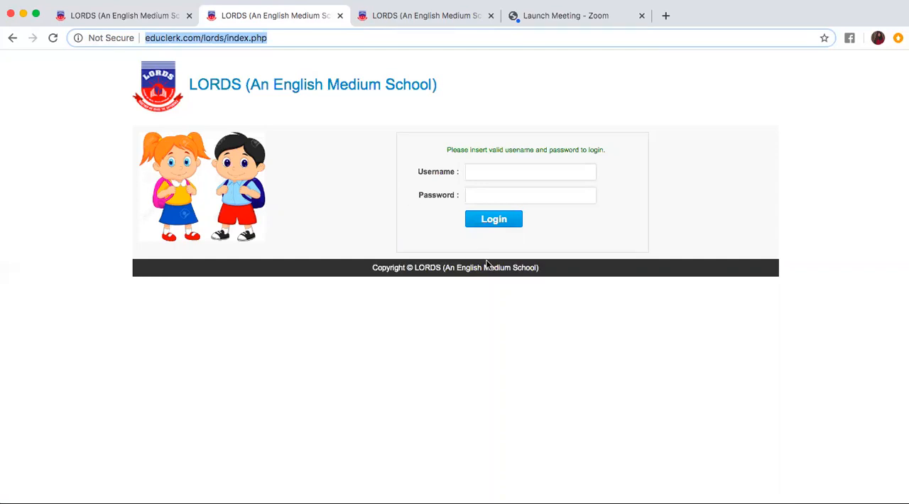
mouse_move(488, 265)
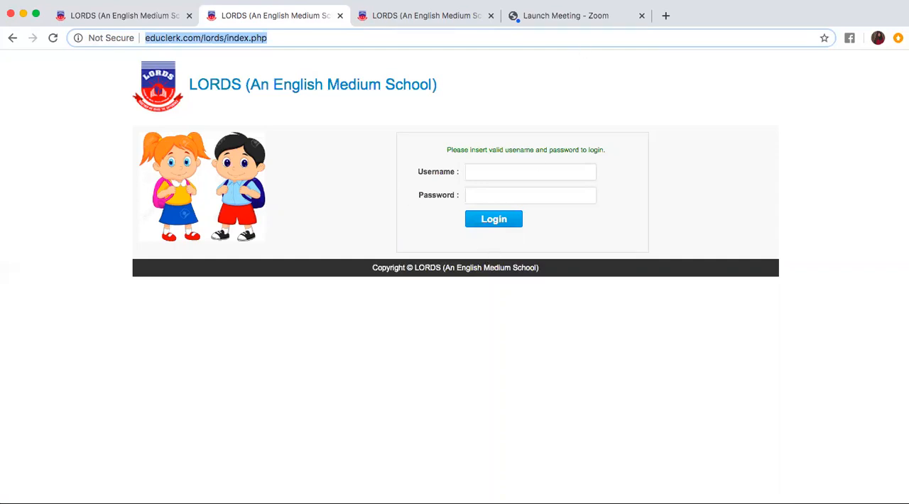